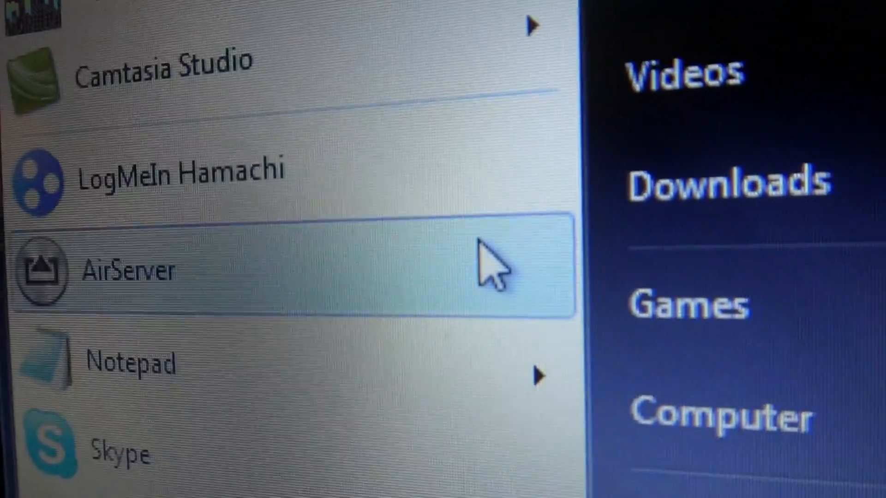
Step: Launch AirServer from the Start menu program list
click(128, 268)
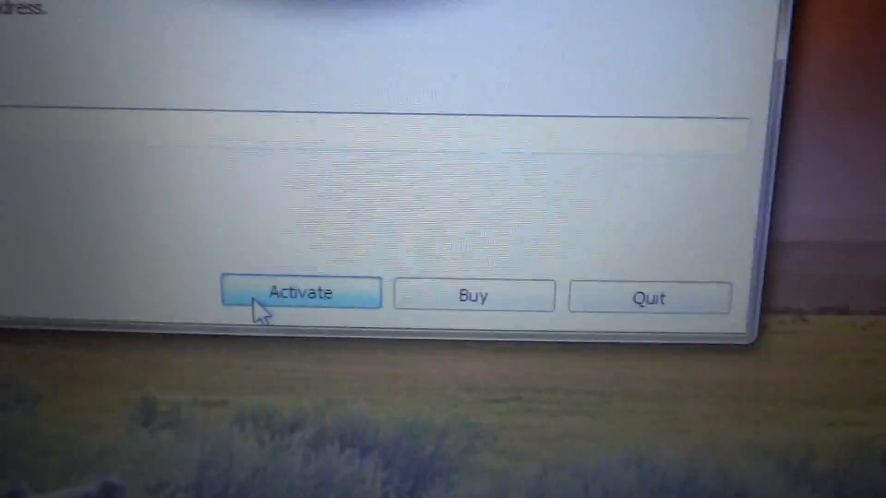
Step: Activate AirServer and submit the activation request
click(302, 293)
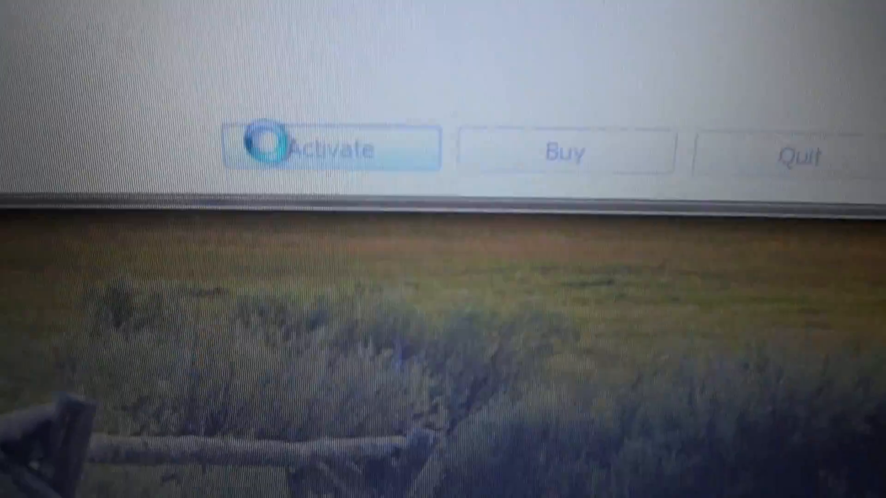
click(314, 148)
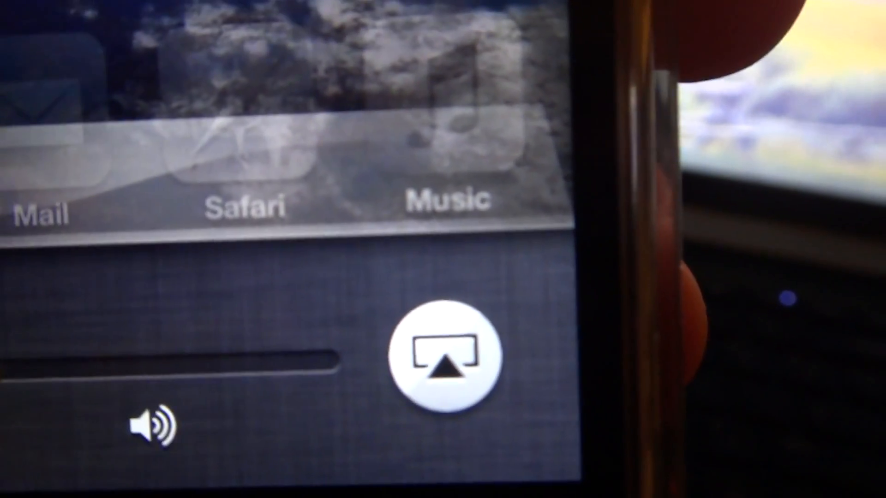
Step: Open the iPhone's AirPlay destination list with mirroring switched on
click(443, 355)
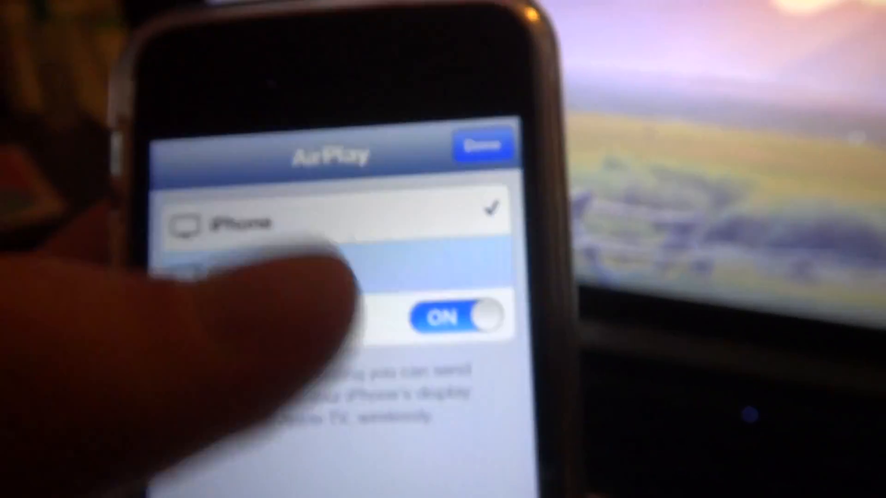